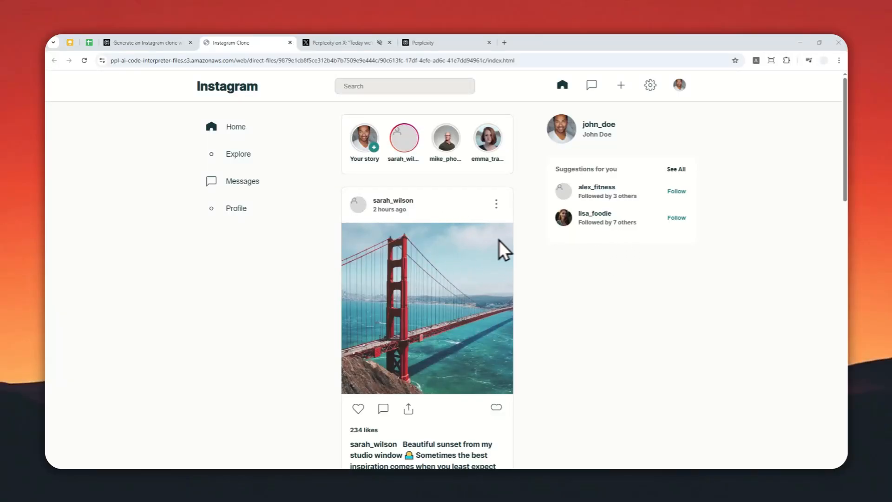
Browse the clone's feed and sarah_wilson's story, check the X post, and return to the generating thread
scroll("down", 3)
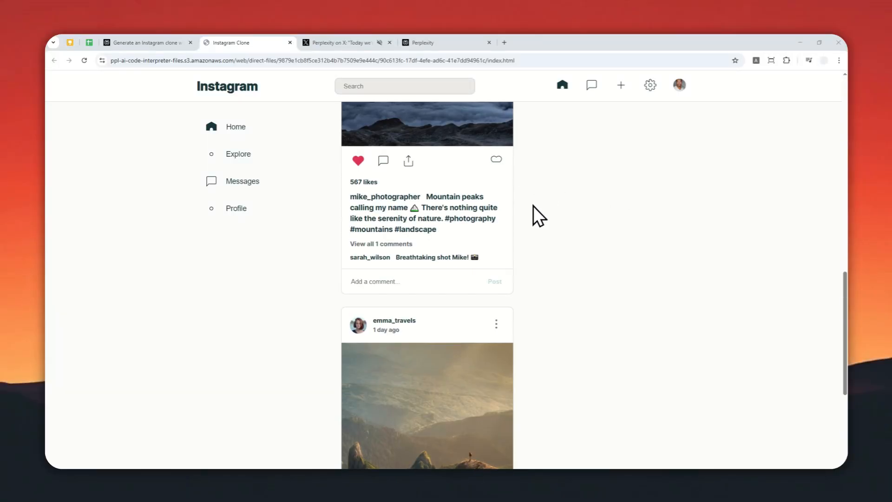
scroll("down", 3)
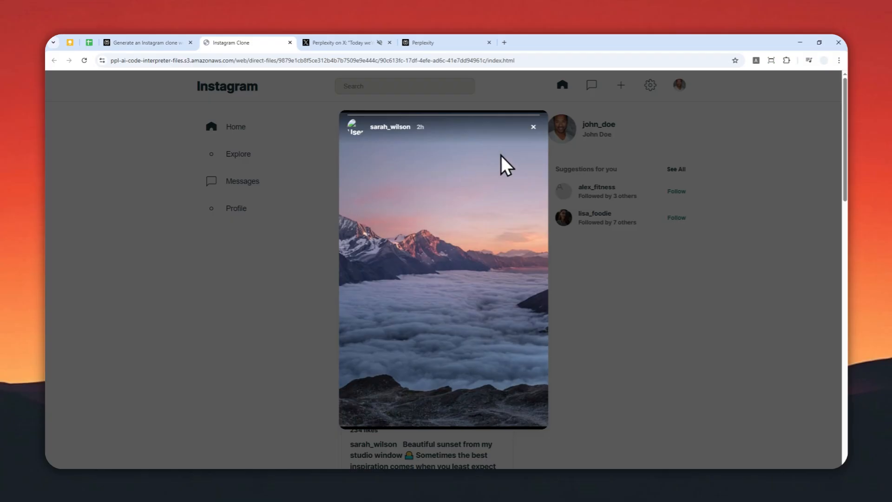
left_click(533, 127)
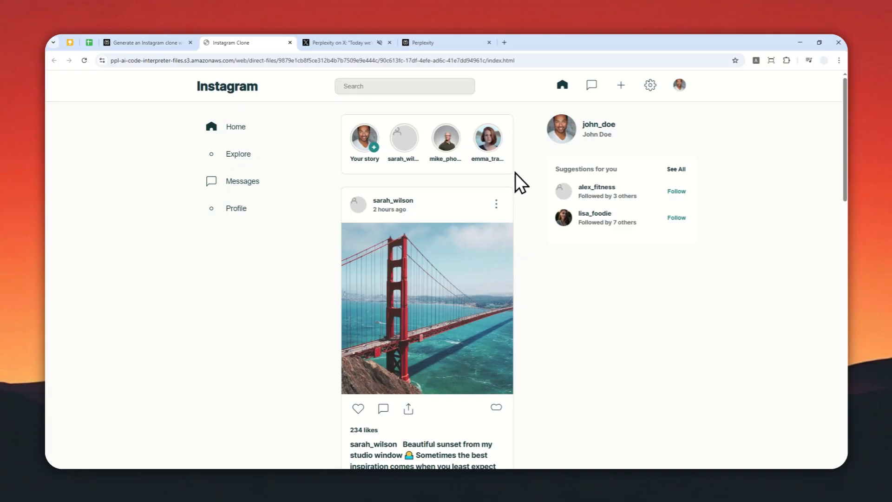
mouse_move(372, 159)
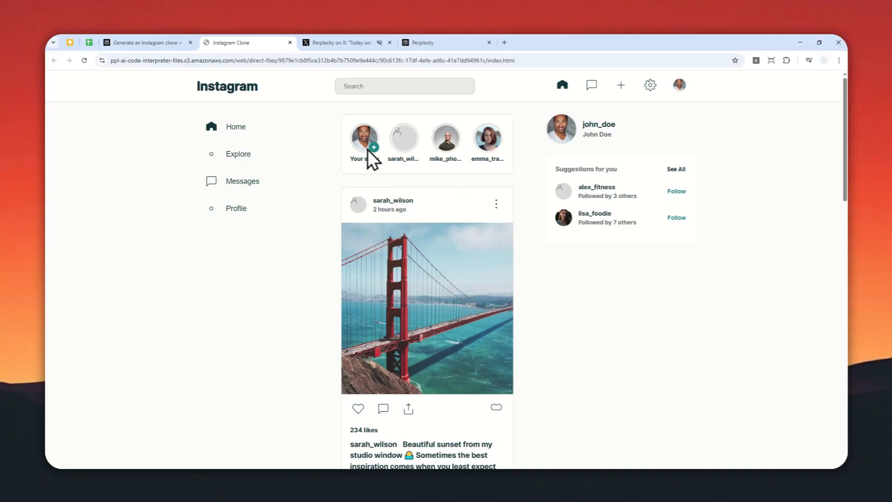
left_click(347, 42)
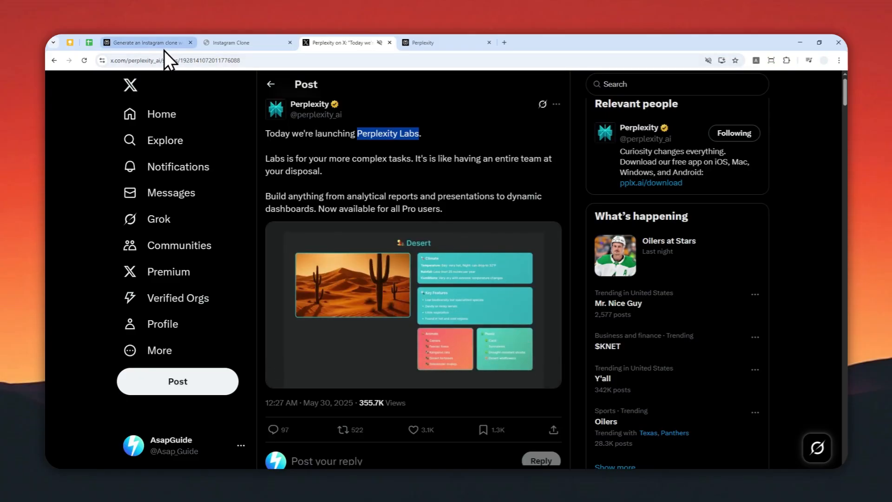
left_click(145, 42)
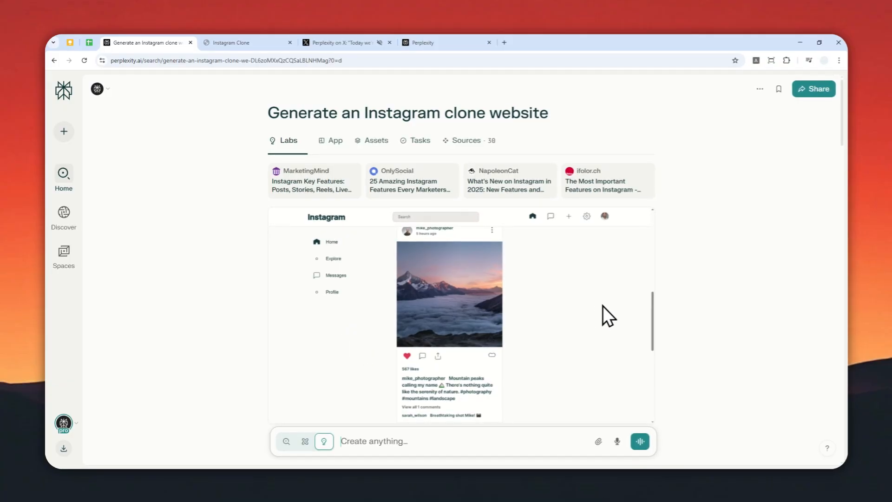
Review the Instagram clone's live app and generated code files, then go to Perplexity home
scroll("down", 3)
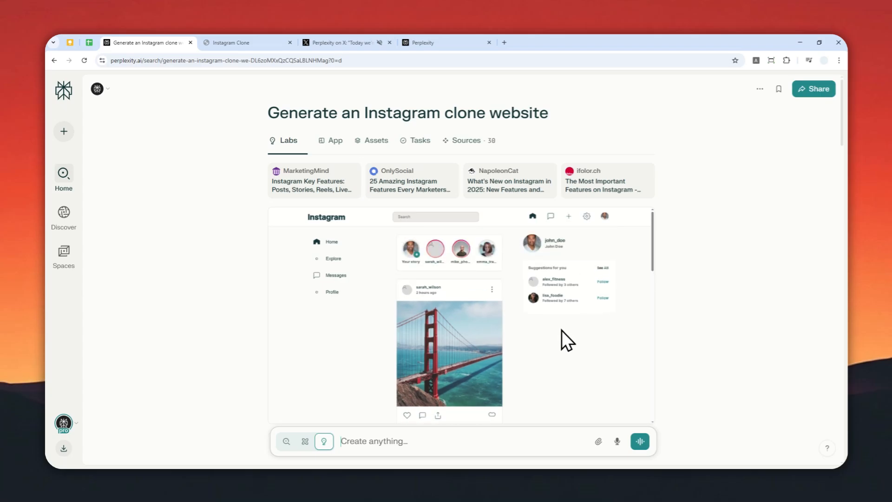
mouse_move(562, 359)
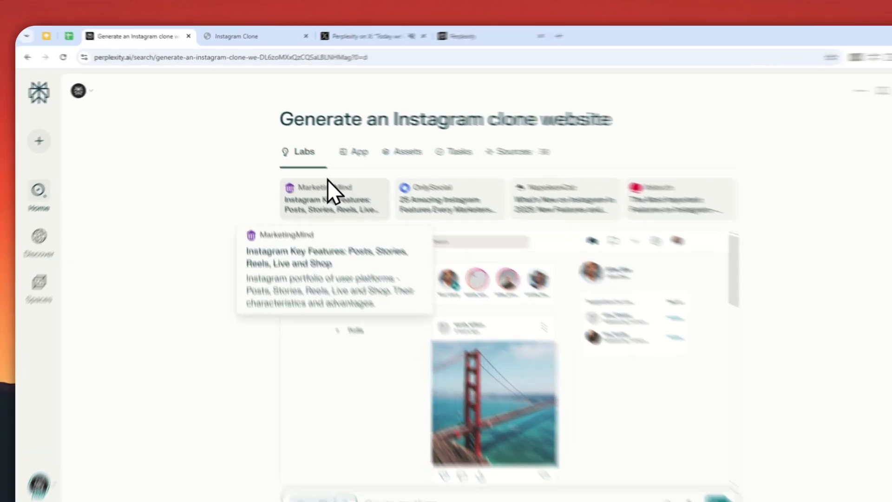
left_click(360, 155)
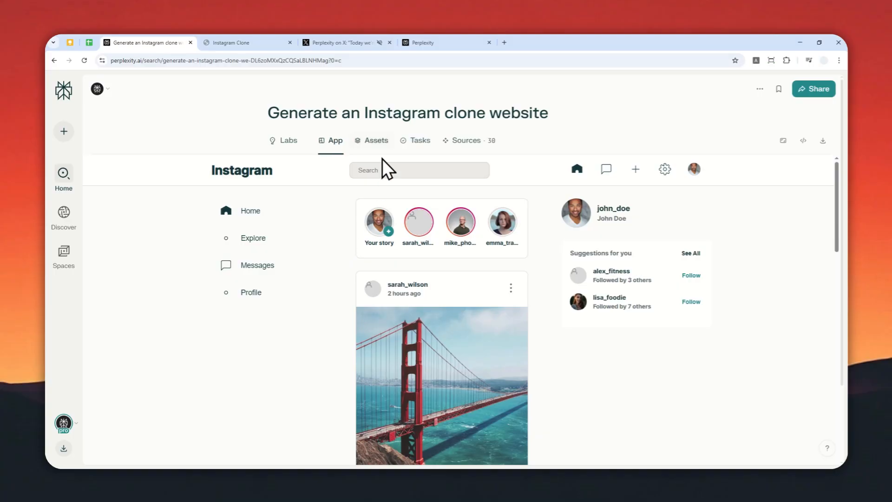
left_click(371, 140)
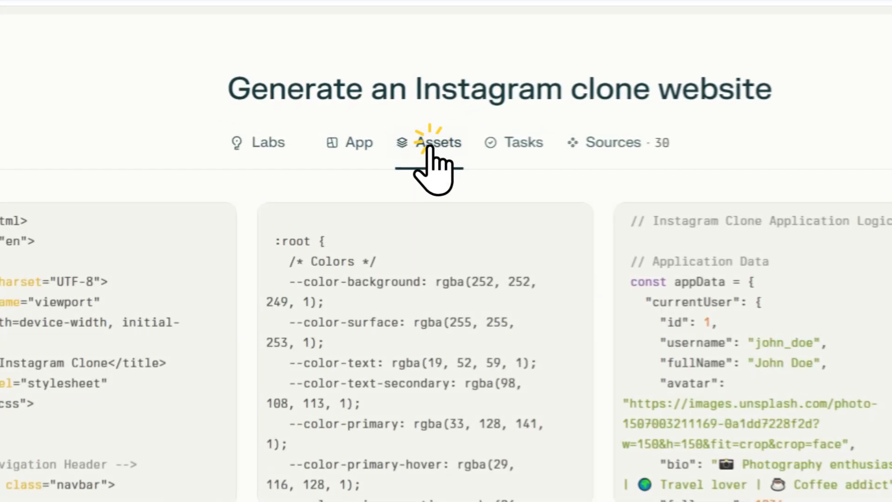
left_click(439, 142)
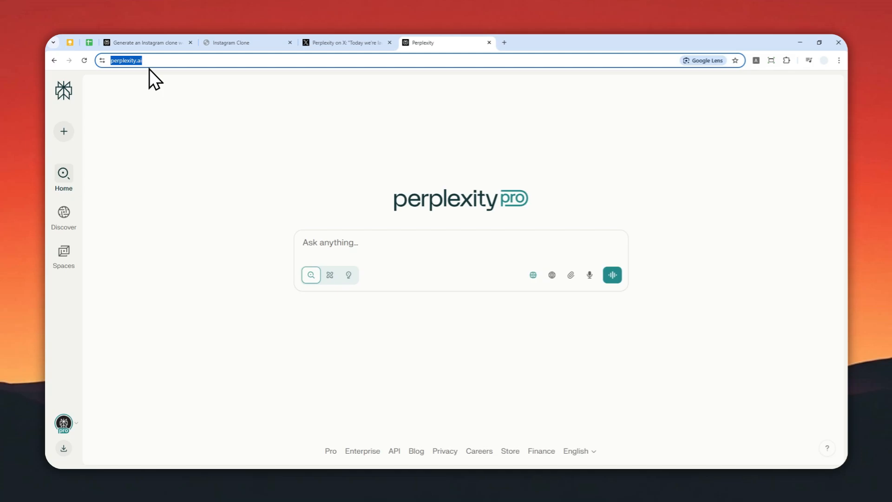
mouse_move(159, 94)
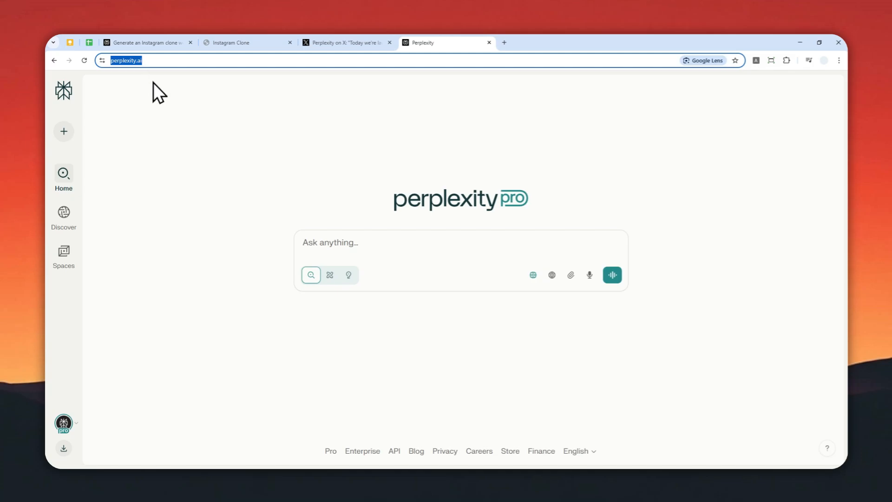
mouse_move(335, 256)
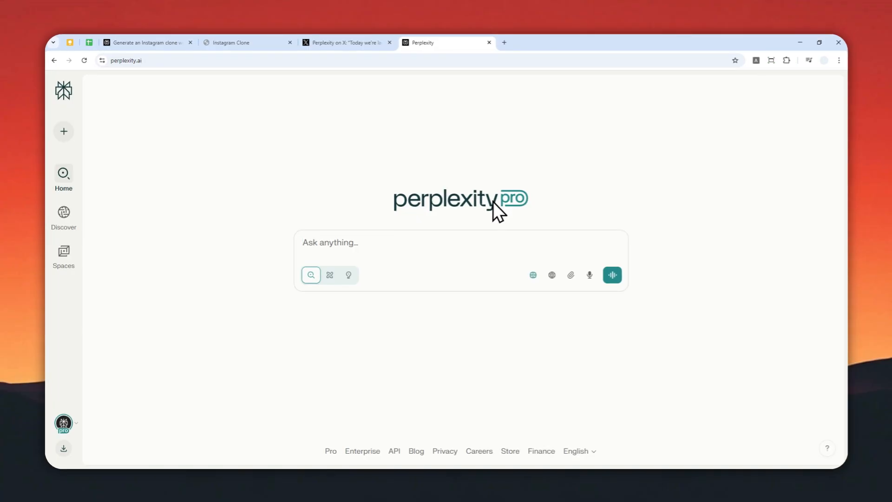
mouse_move(491, 212)
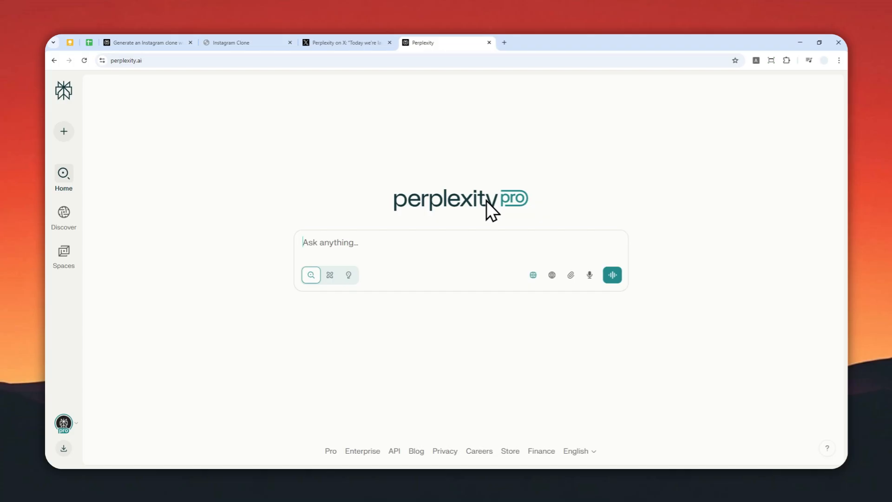
mouse_move(431, 236)
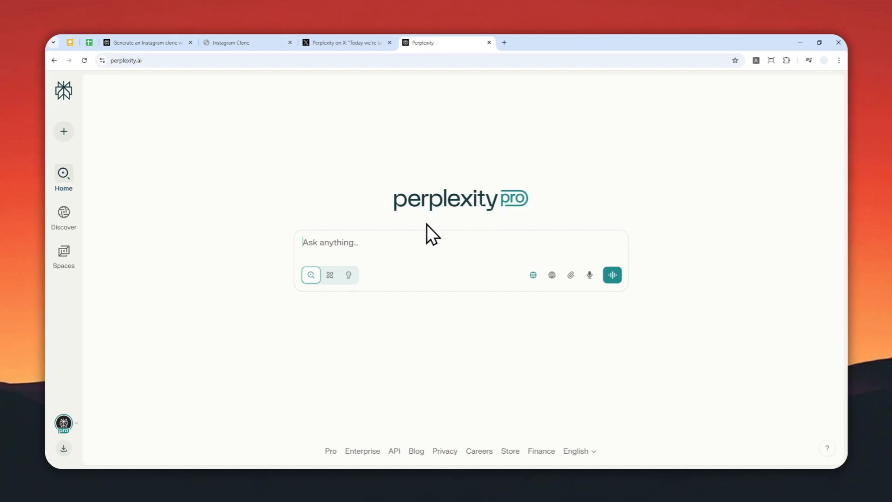
mouse_move(449, 227)
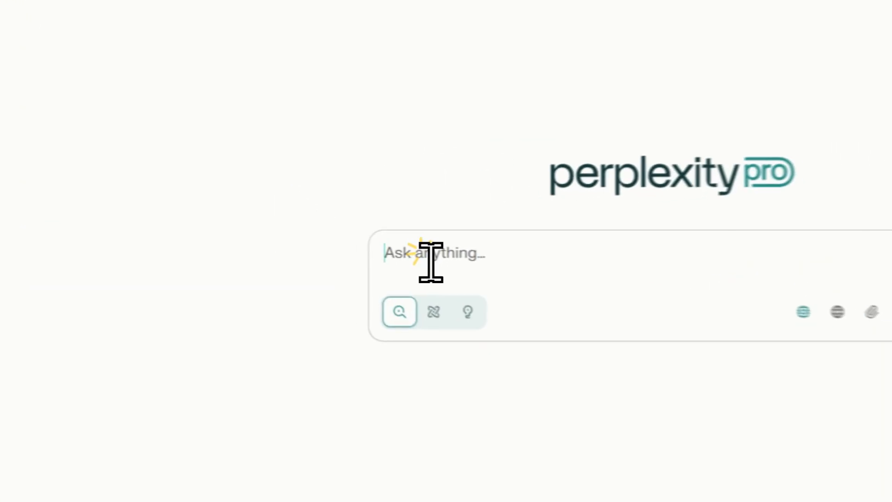
Enter the prompt 'Generate an app for tracking my expenses. Make sure the website is trendy and modern.'
type("Generate a website")
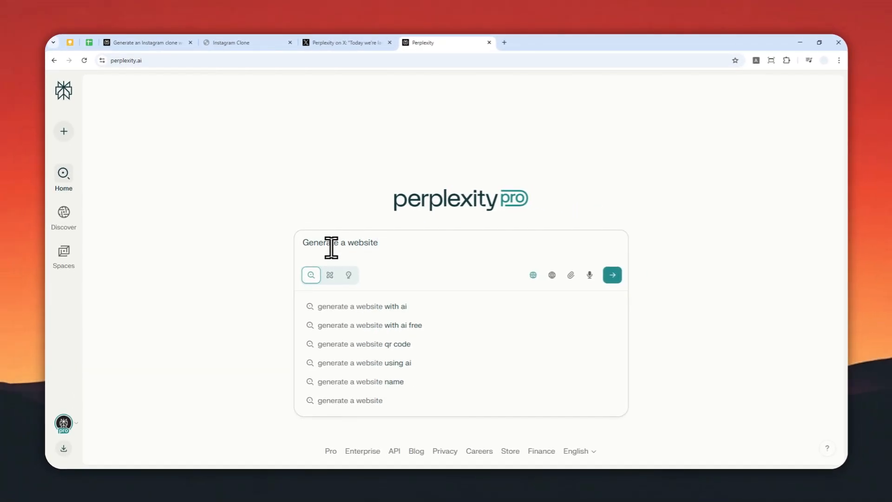
double_click(362, 243)
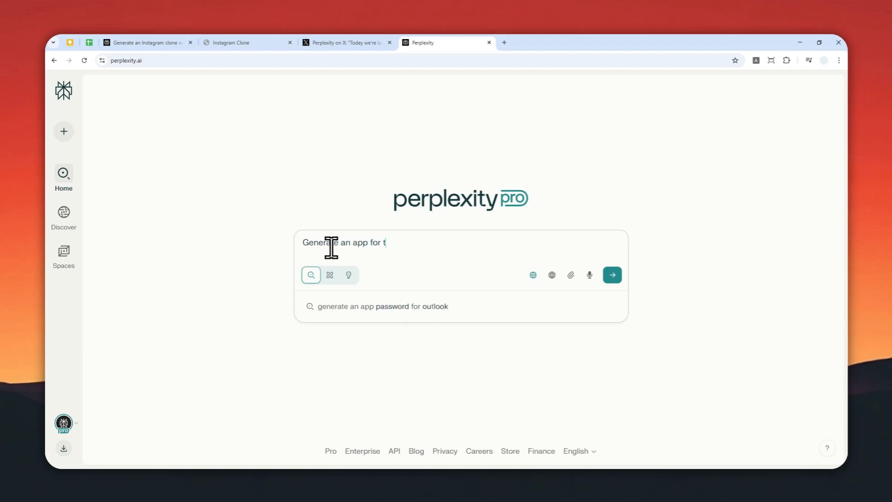
type("racking my expenses. Make sure")
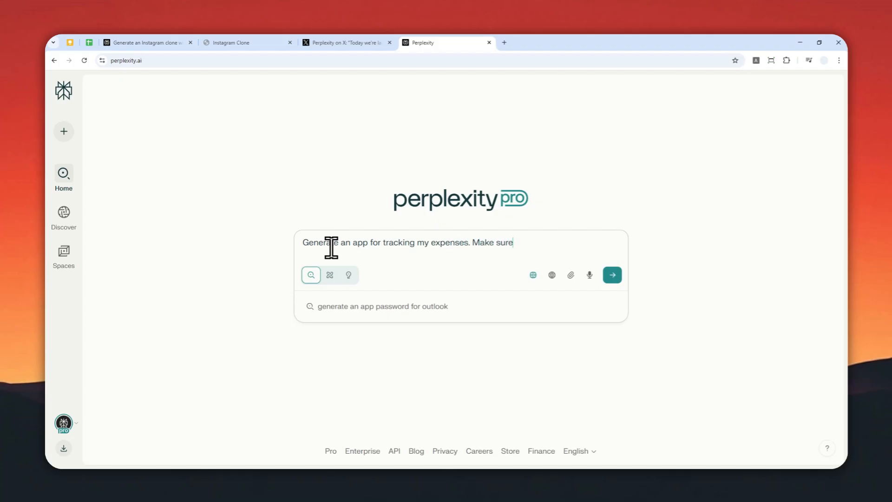
type("the website is")
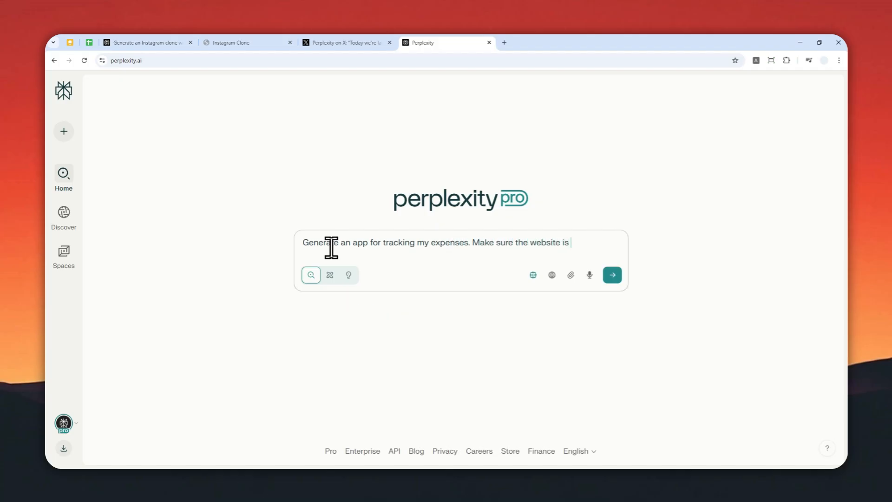
type("trendy and modern.")
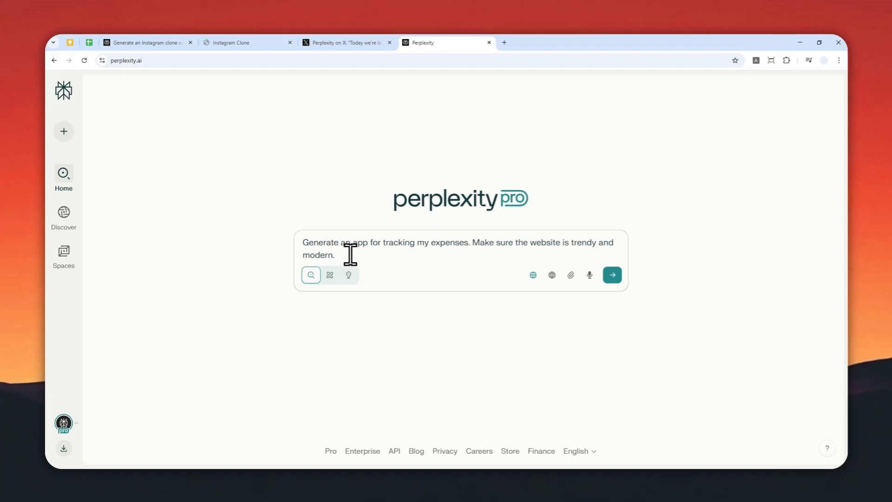
mouse_move(379, 253)
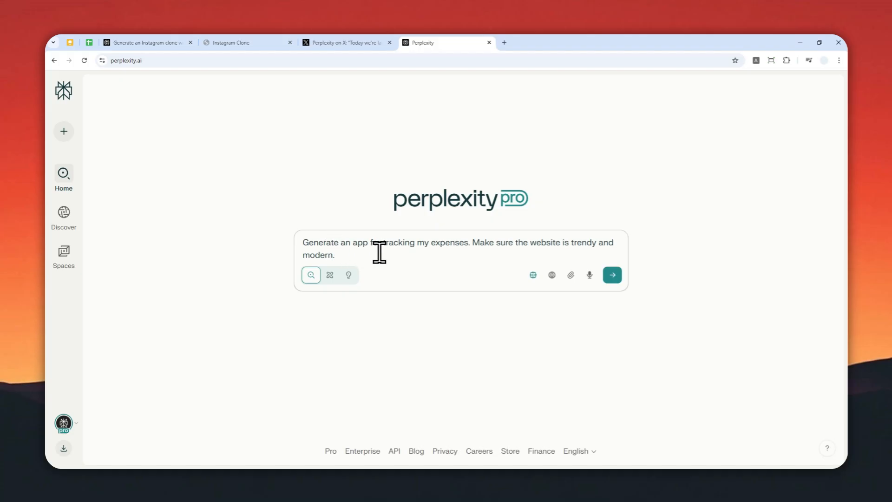
mouse_move(348, 275)
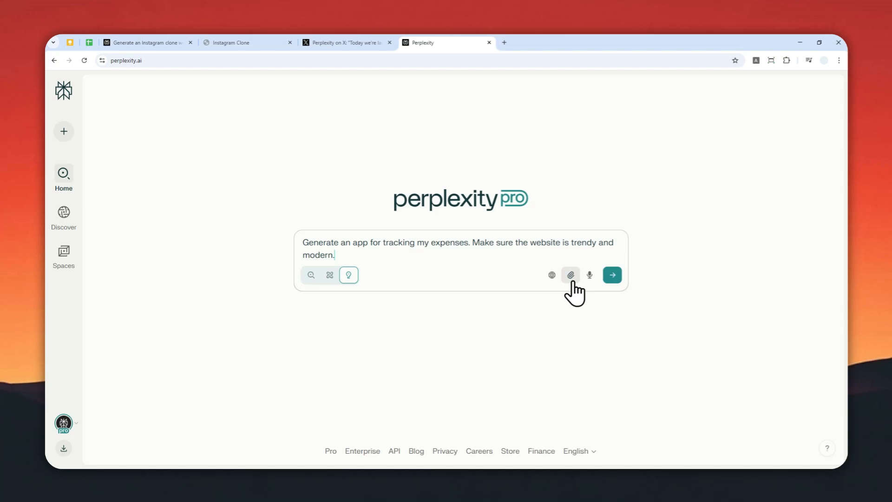
mouse_move(551, 275)
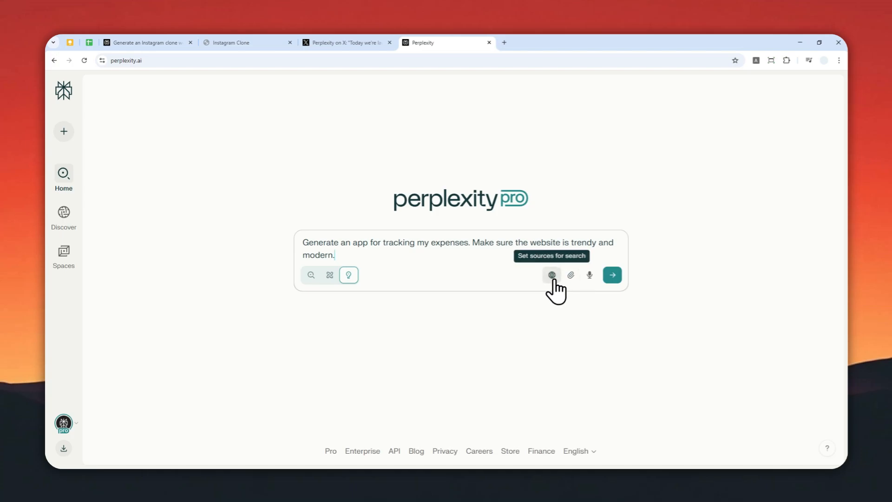
Turn on Web, Academic and Social sources and submit the expense-tracker request
left_click(551, 275)
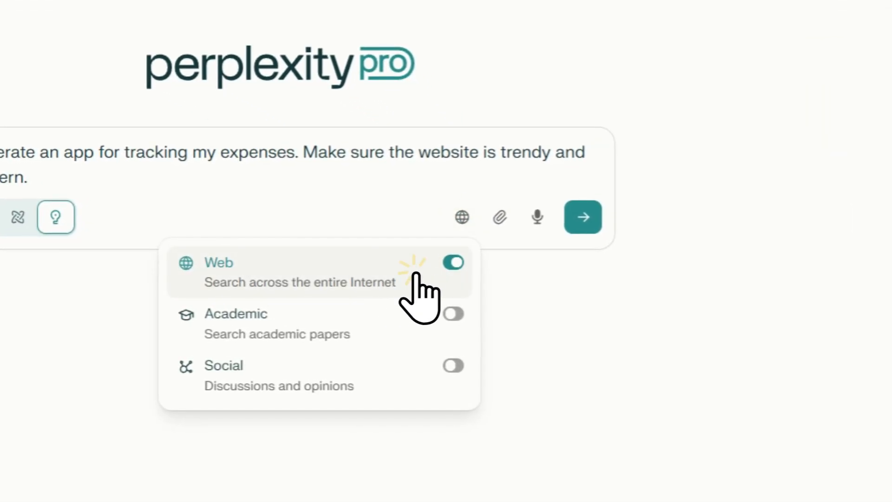
left_click(453, 366)
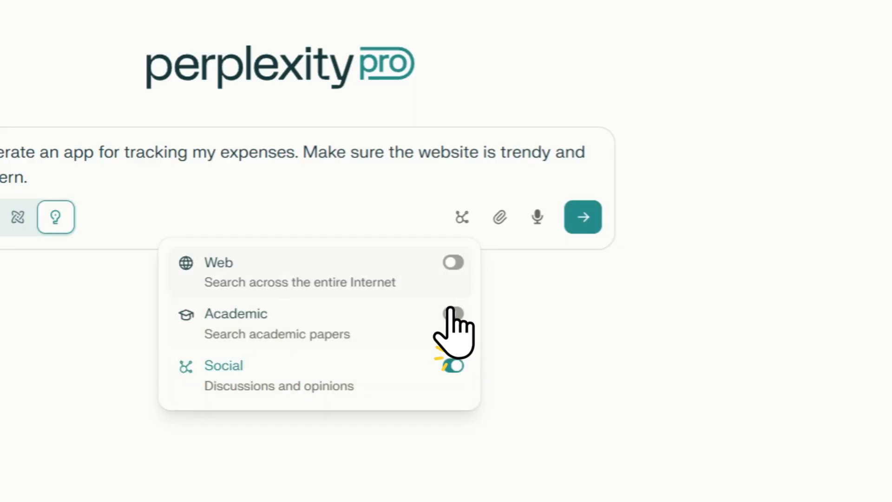
left_click(454, 315)
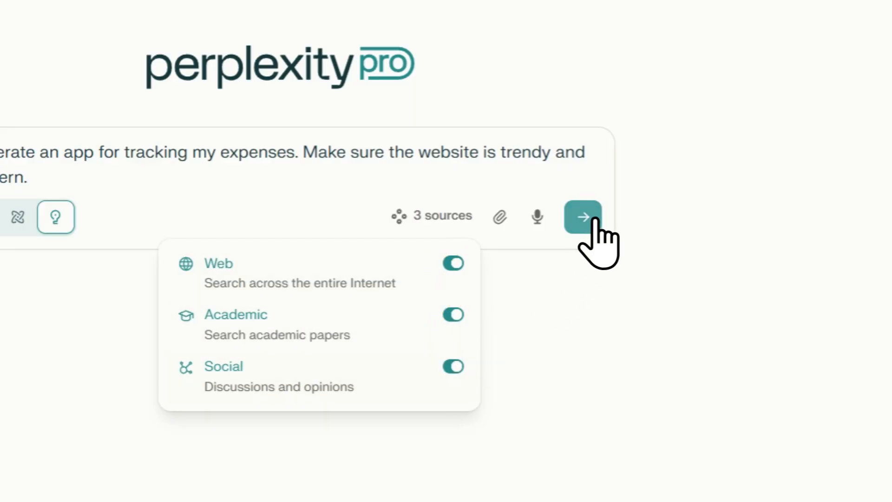
left_click(583, 217)
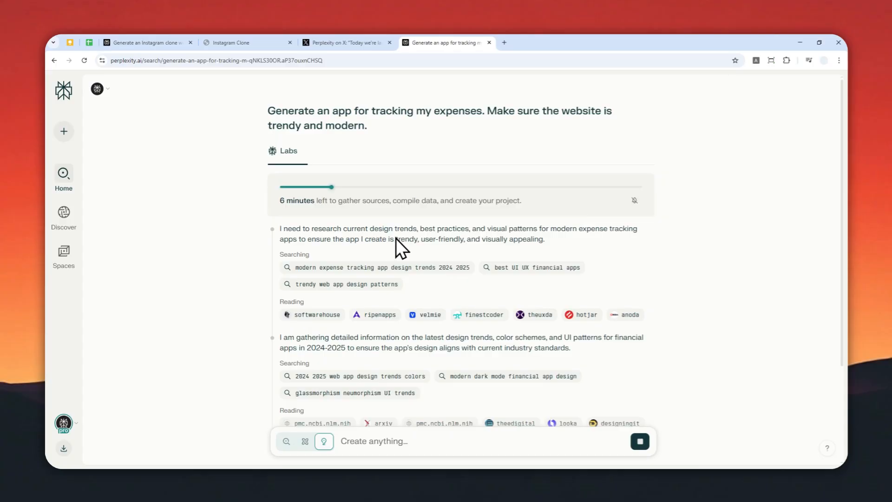
Scroll to the finished ExpenseFlow dashboard preview with balance, income, expenses and categories
scroll("down", 3)
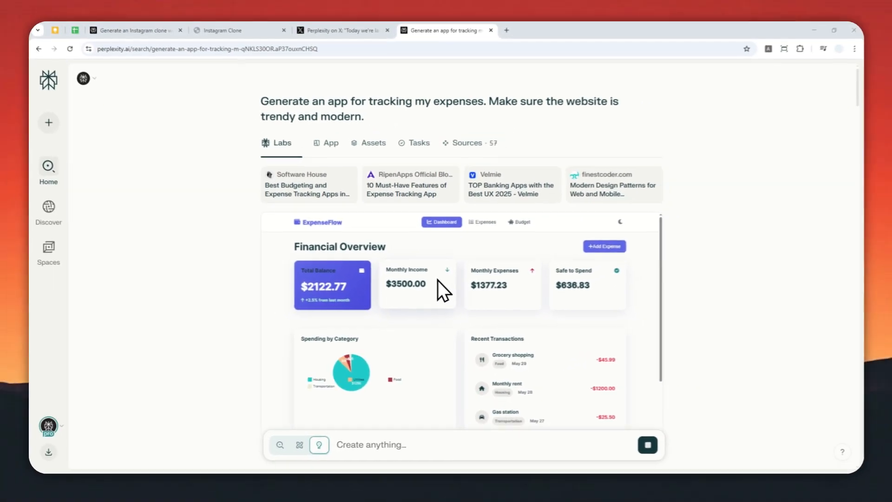
scroll("down", 3)
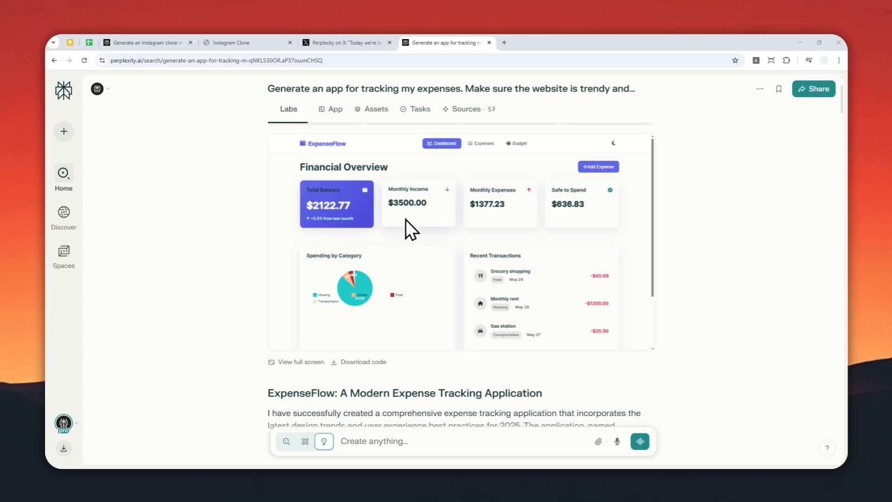
mouse_move(447, 249)
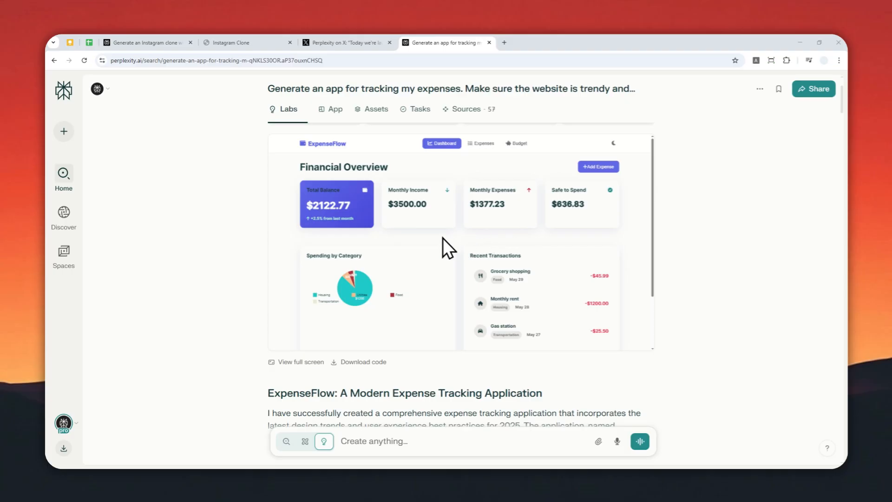
mouse_move(493, 239)
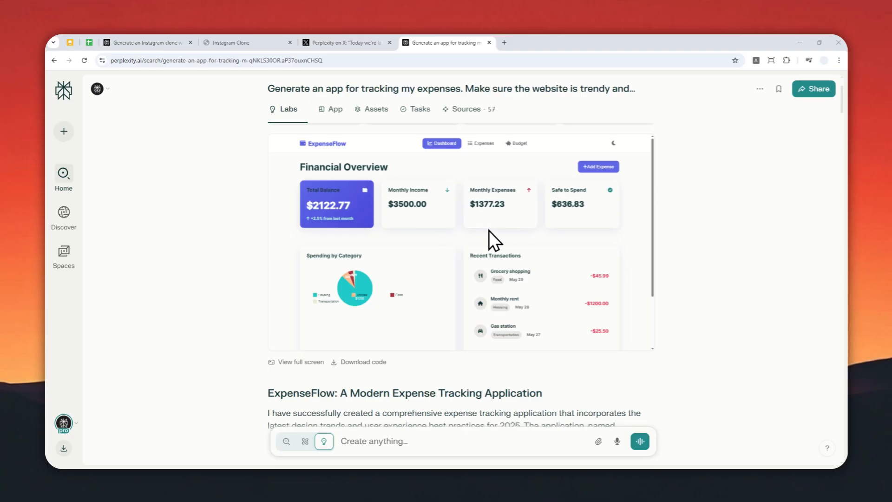
mouse_move(443, 228)
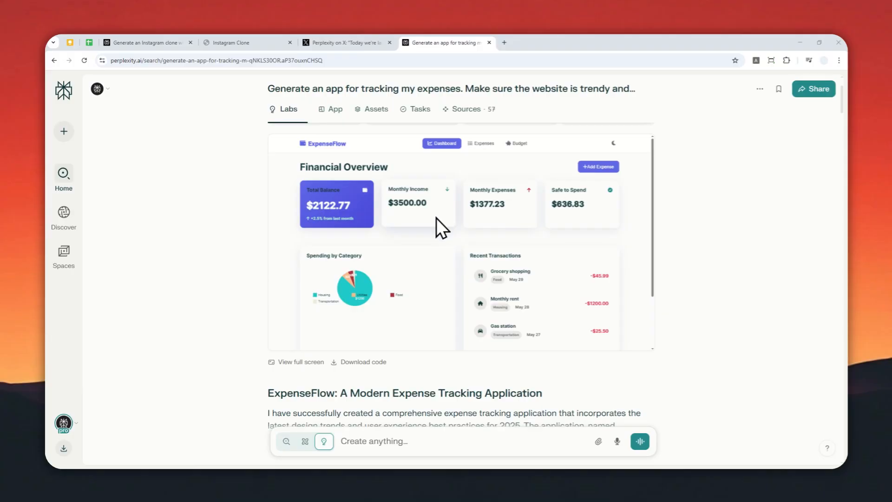
mouse_move(452, 239)
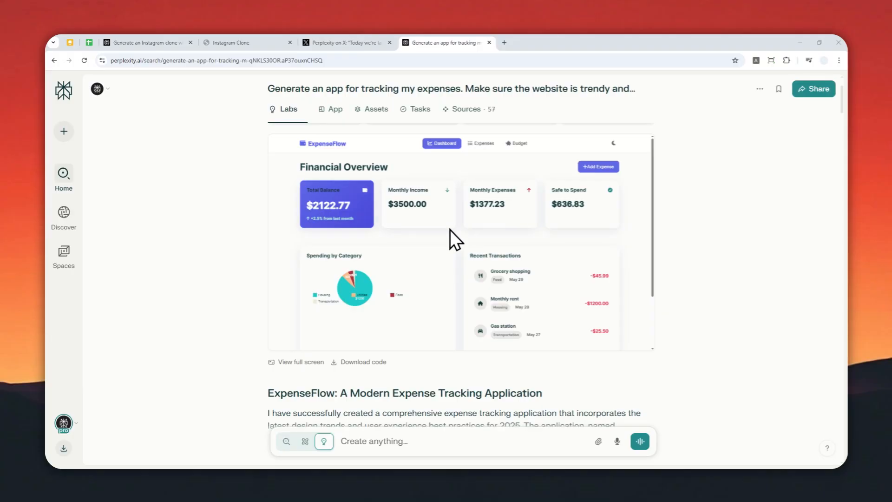
mouse_move(464, 251)
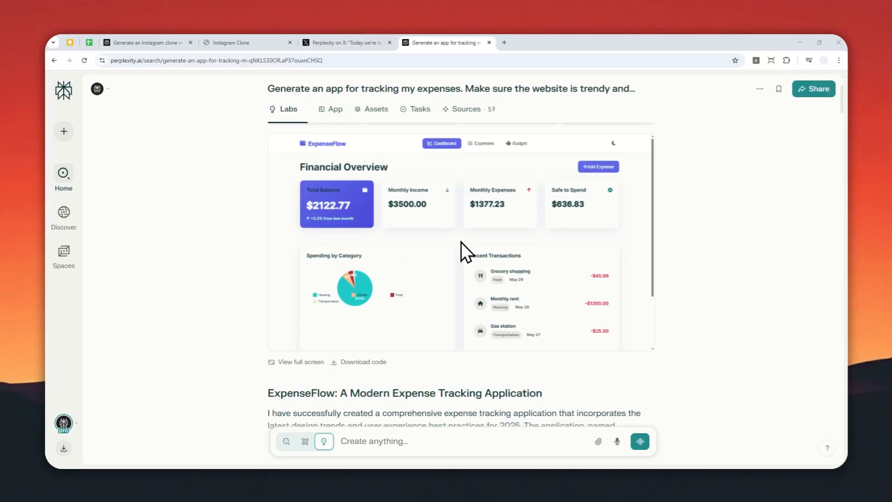
scroll("down", 3)
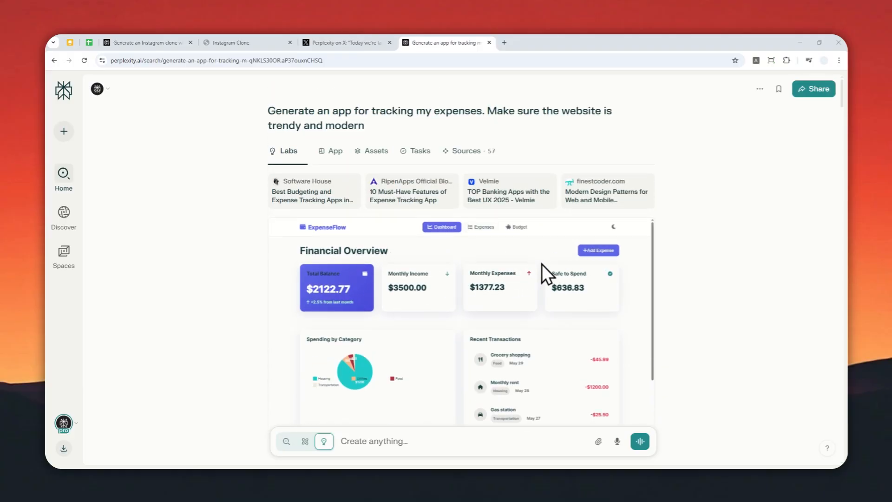
scroll("down", 3)
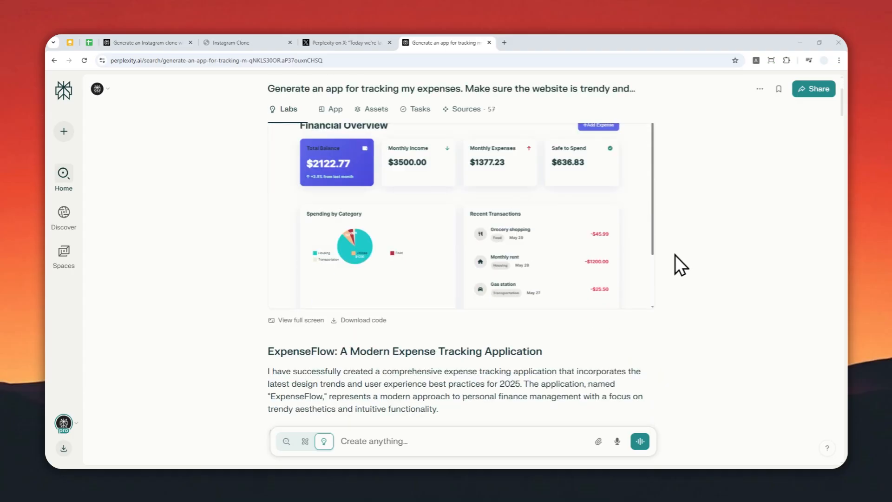
Open ExpenseFlow full screen and visit its Budget, Expenses and Dashboard sections
left_click(300, 320)
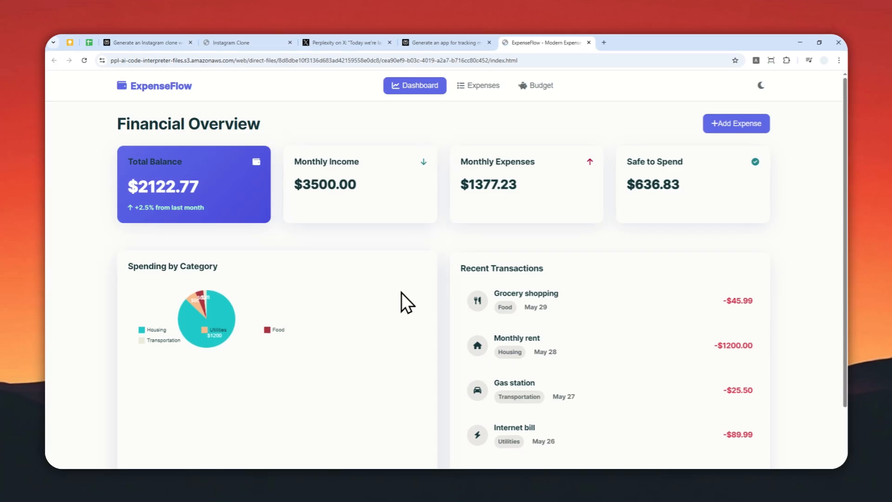
scroll("down", 3)
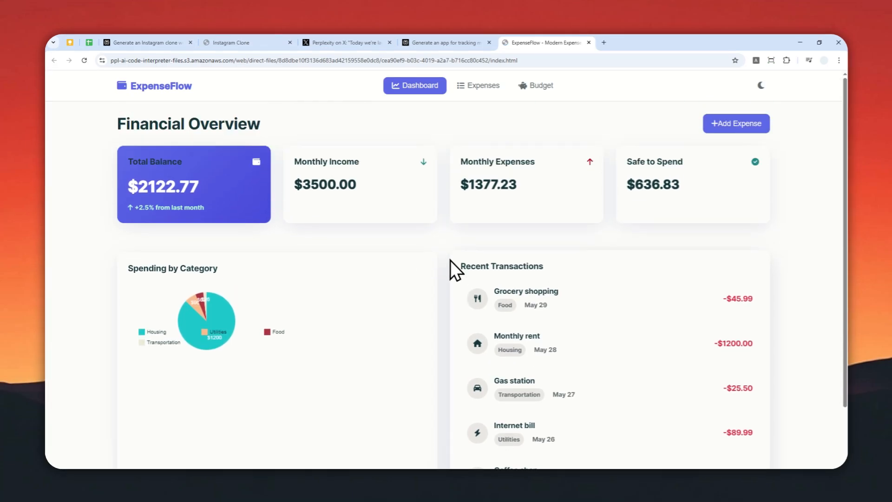
left_click(541, 86)
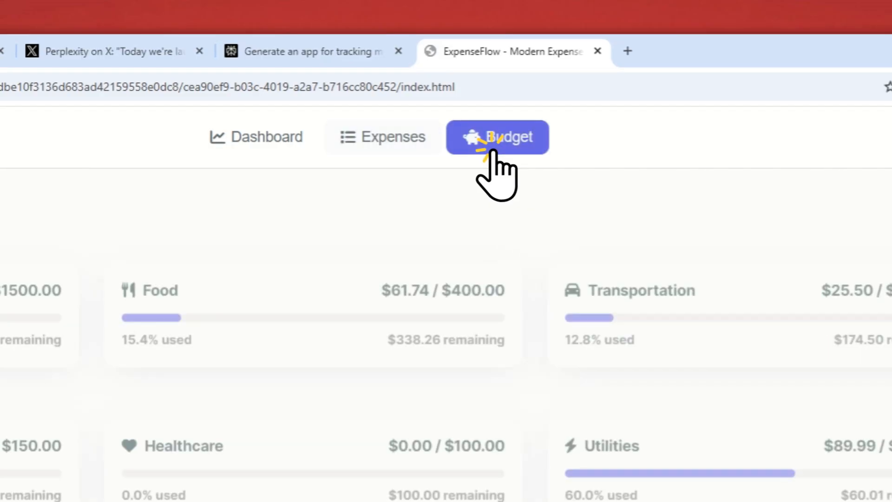
left_click(249, 137)
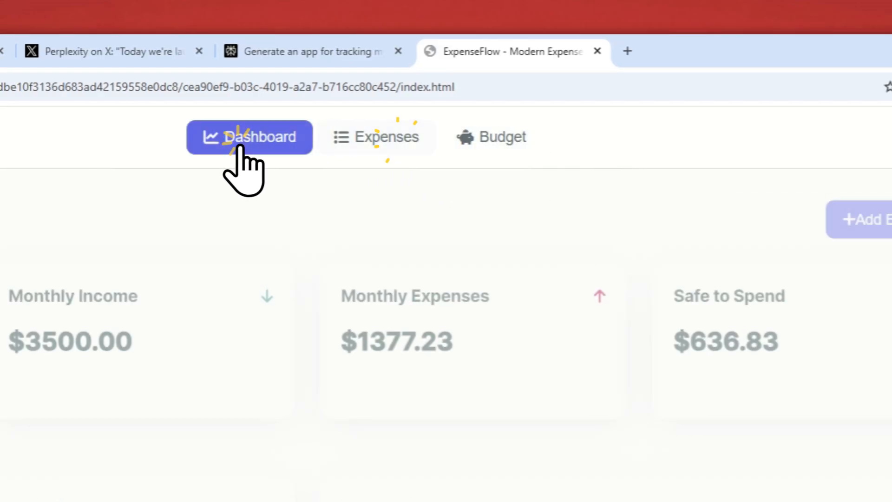
left_click(860, 220)
type("F")
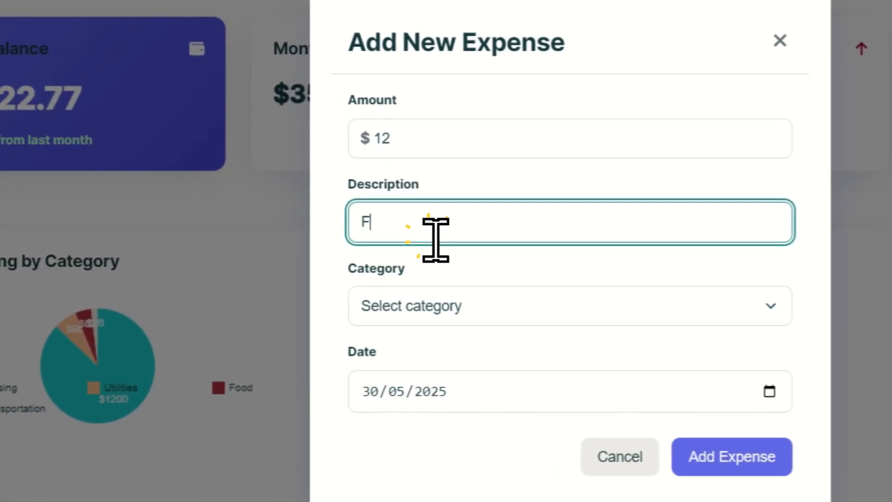
Add a $12 Food expense described 'Hamburger', raising monthly expenses to $1389.23
left_click(569, 306)
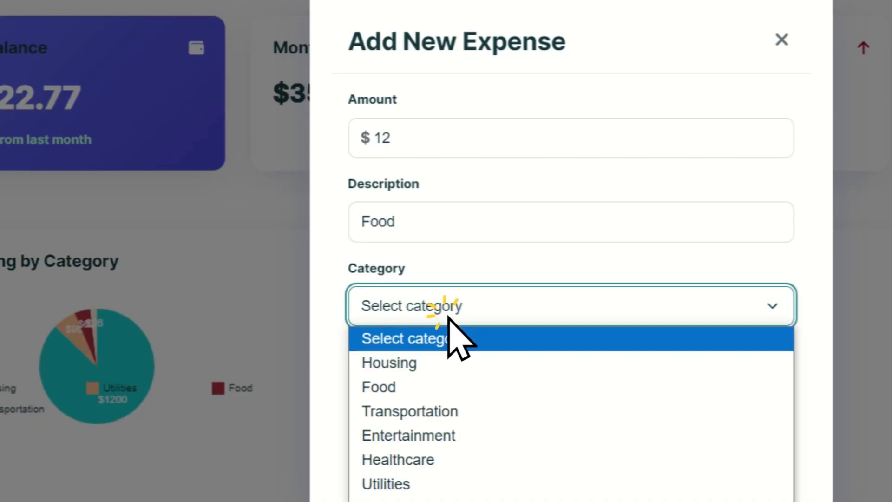
left_click(378, 387)
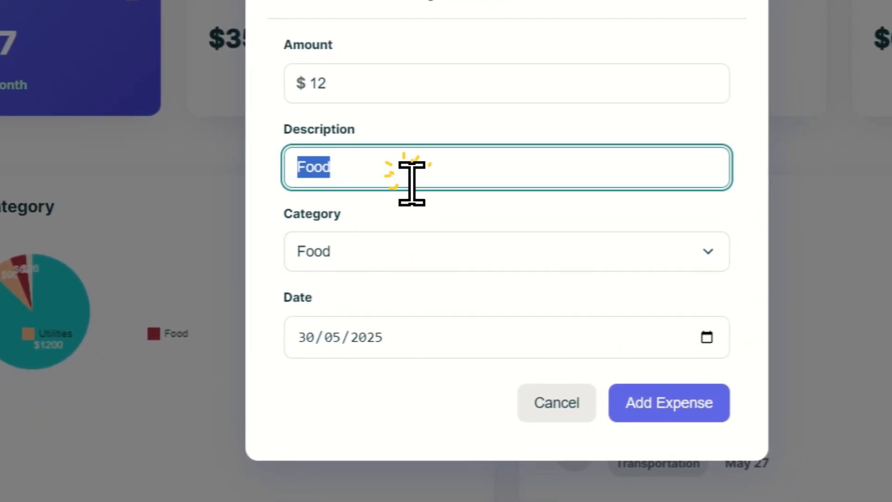
type("Hamburger")
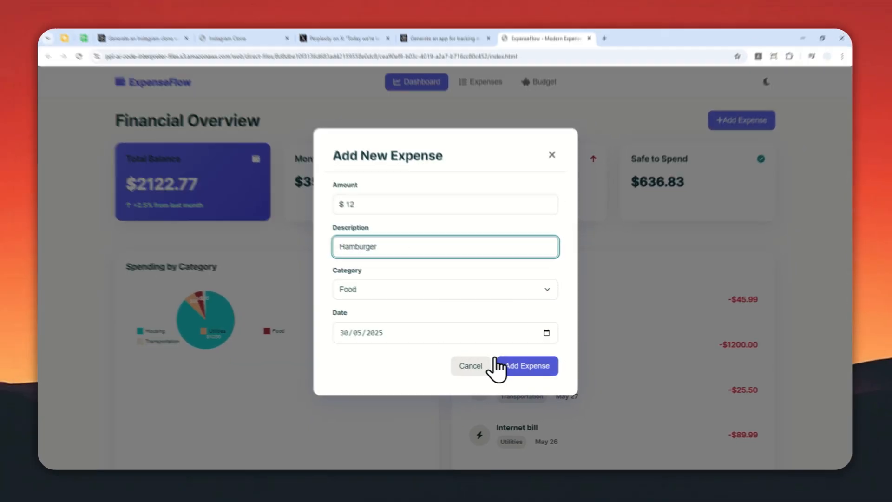
left_click(524, 365)
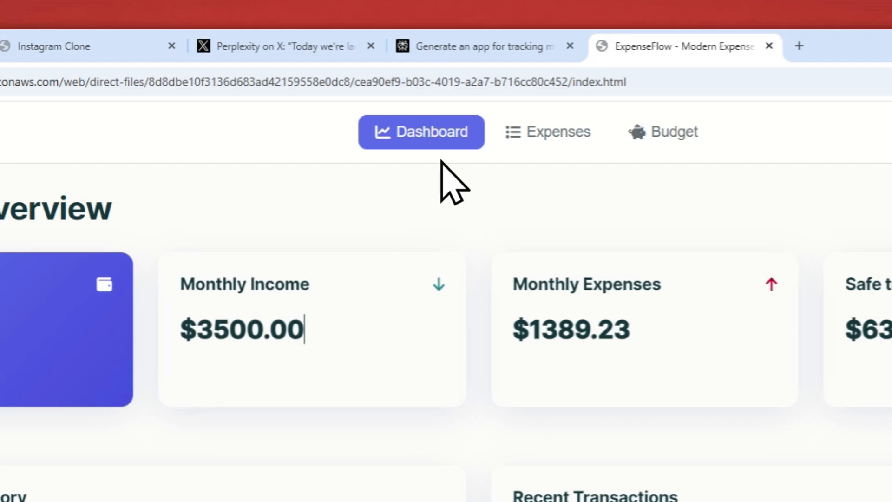
left_click(470, 46)
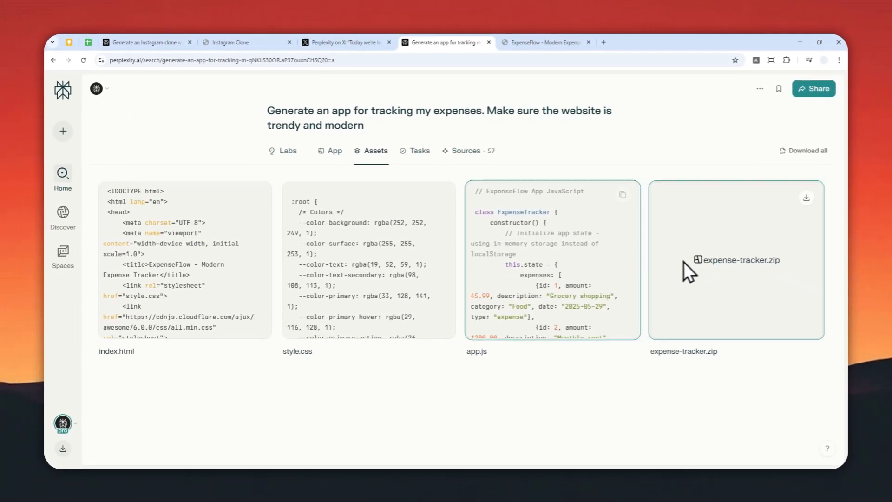
mouse_move(635, 261)
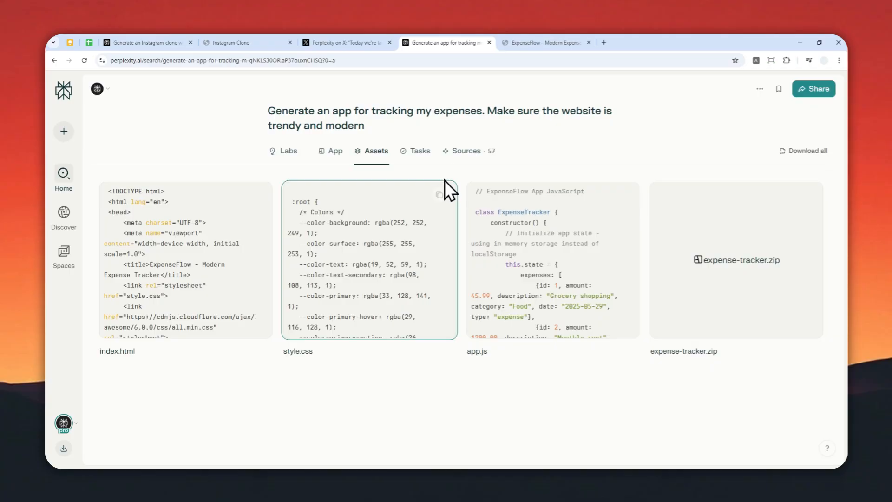
mouse_move(352, 196)
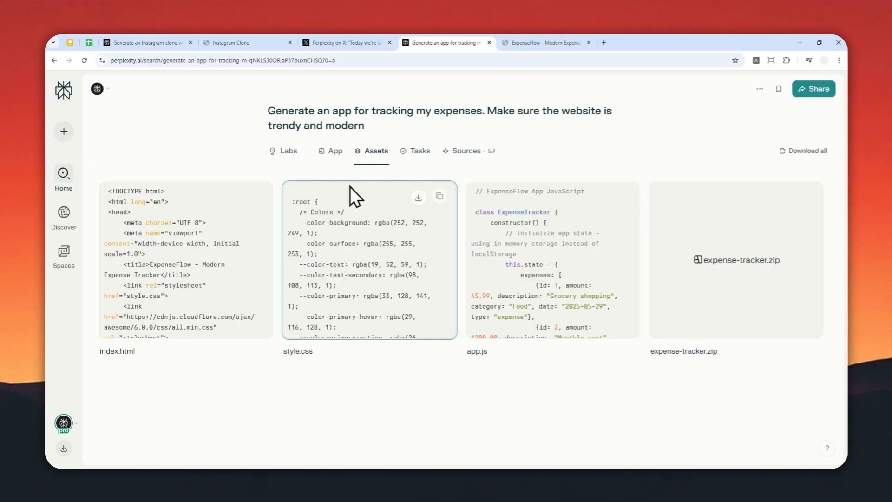
Return from the code assets to the Labs answer with the ExpenseFlow preview
left_click(288, 151)
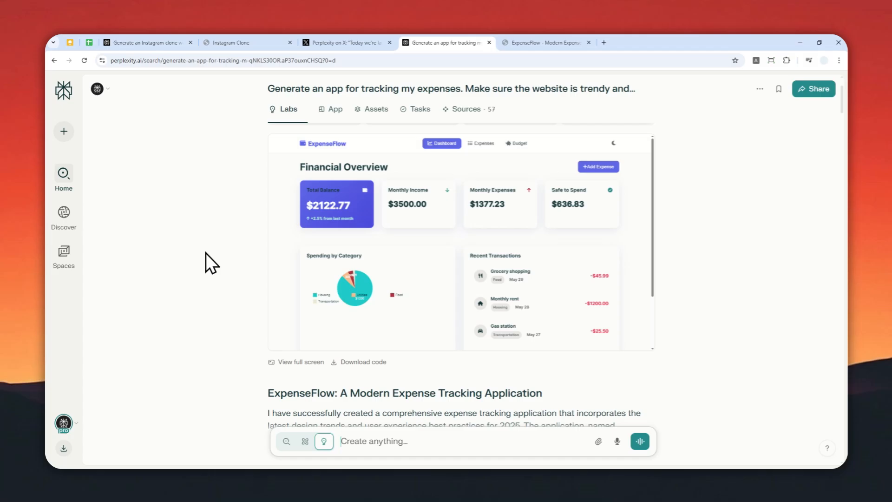
scroll("down", 3)
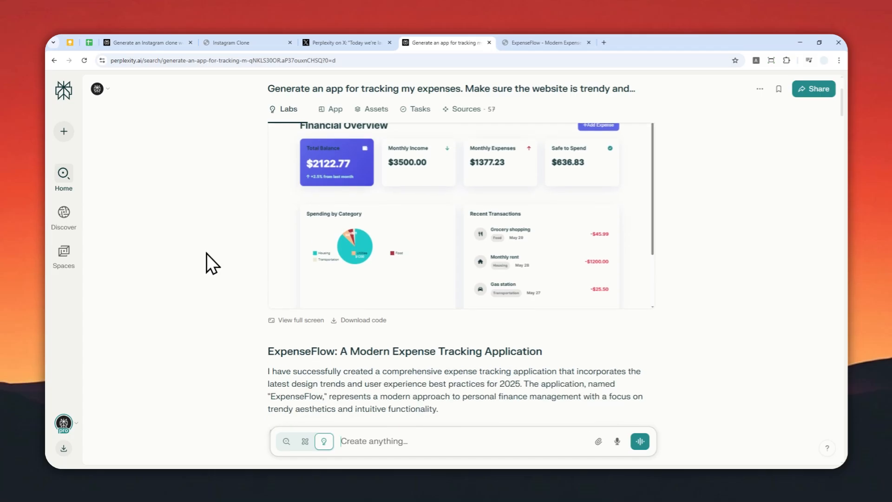
scroll("down", 3)
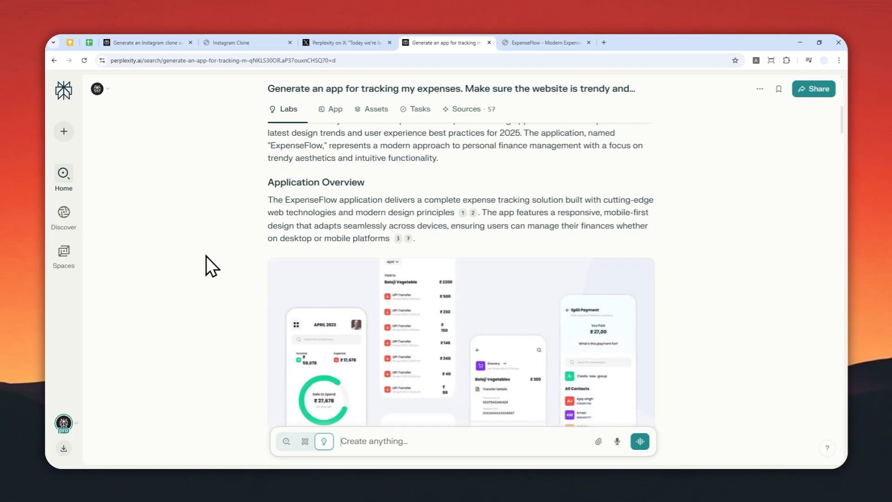
scroll("down", 3)
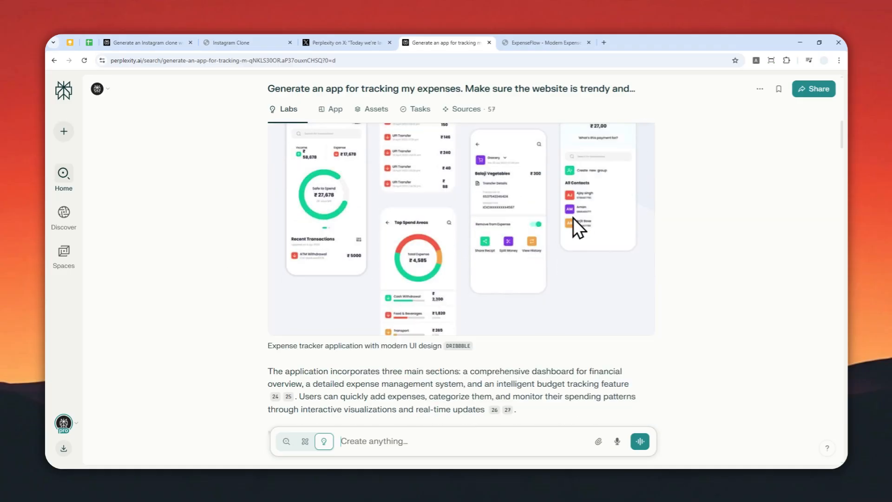
scroll("down", 3)
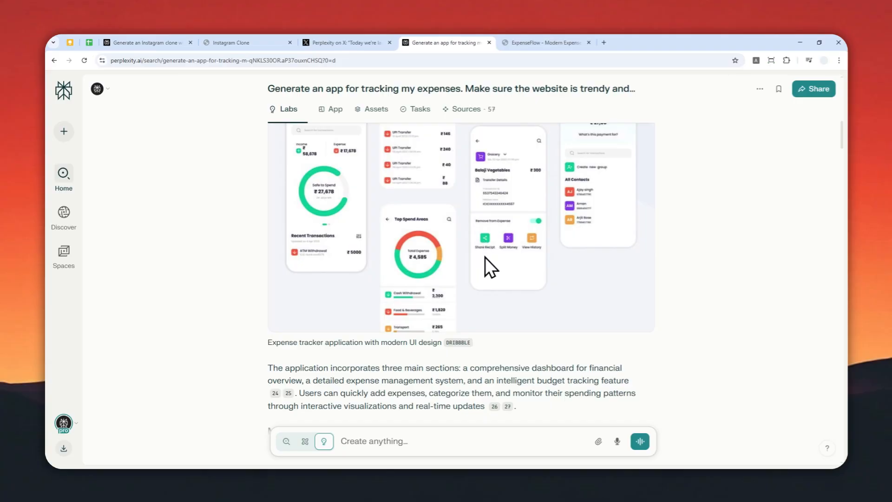
mouse_move(490, 284)
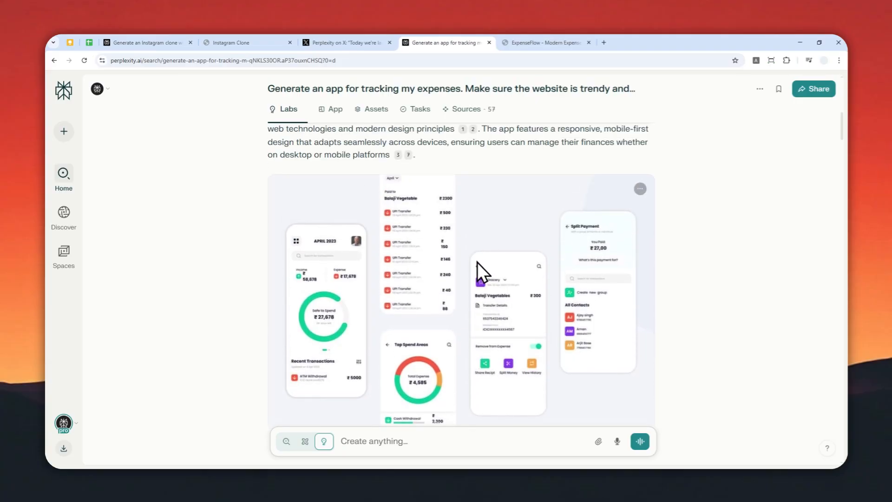
scroll("down", 3)
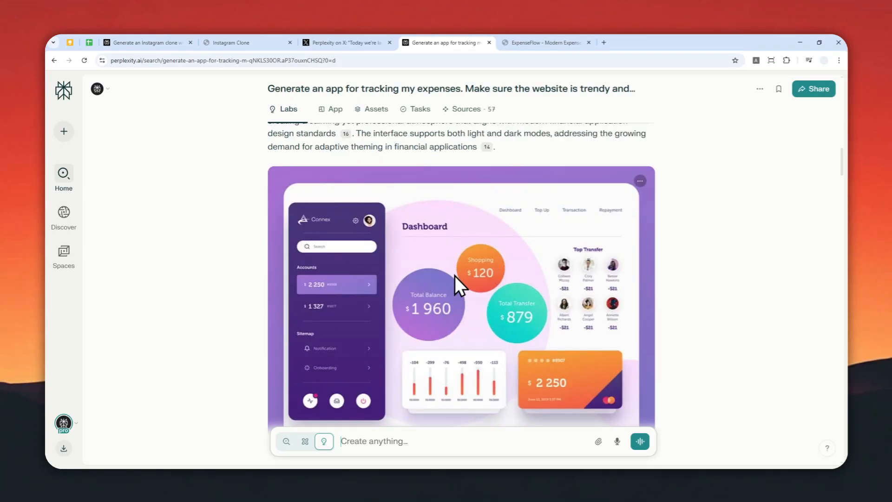
scroll("down", 3)
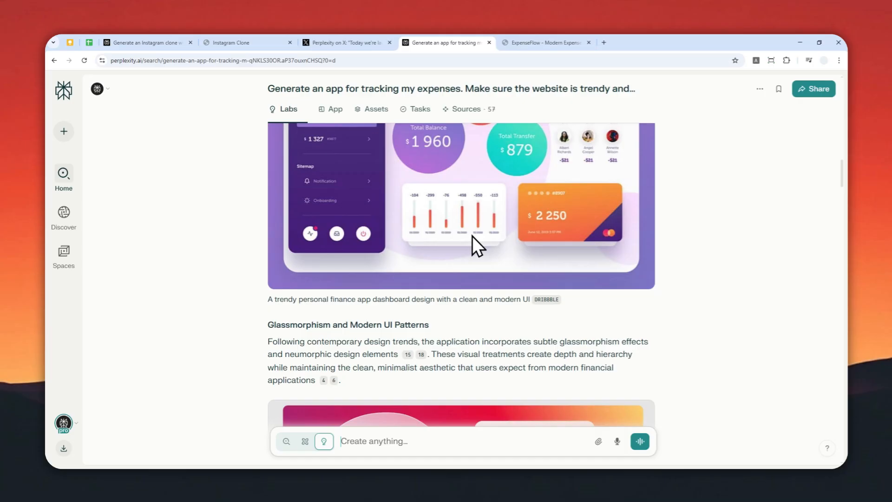
mouse_move(469, 245)
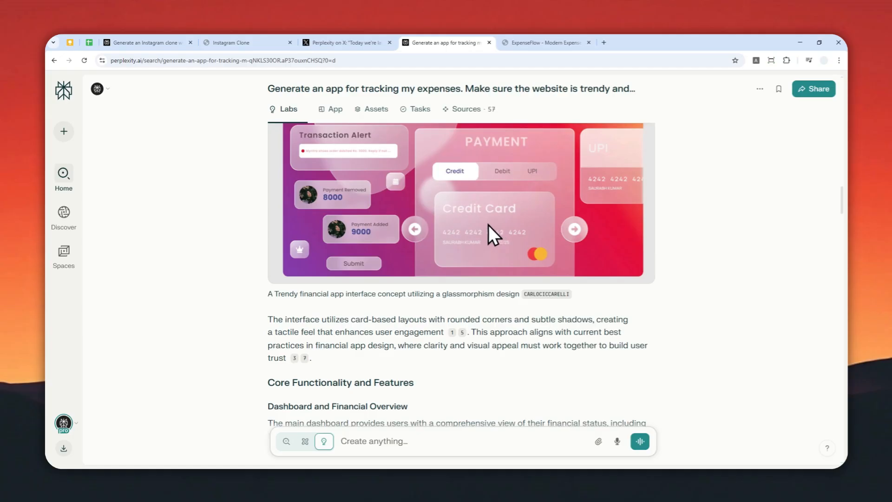
scroll("down", 3)
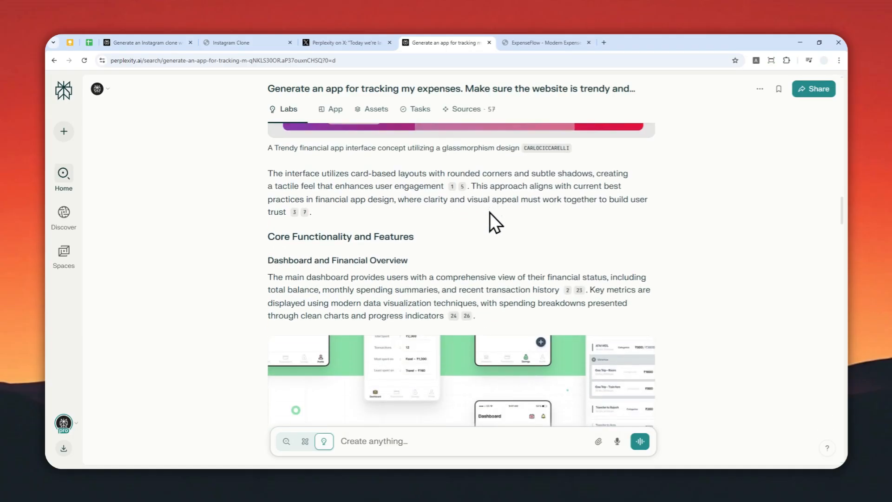
scroll("down", 3)
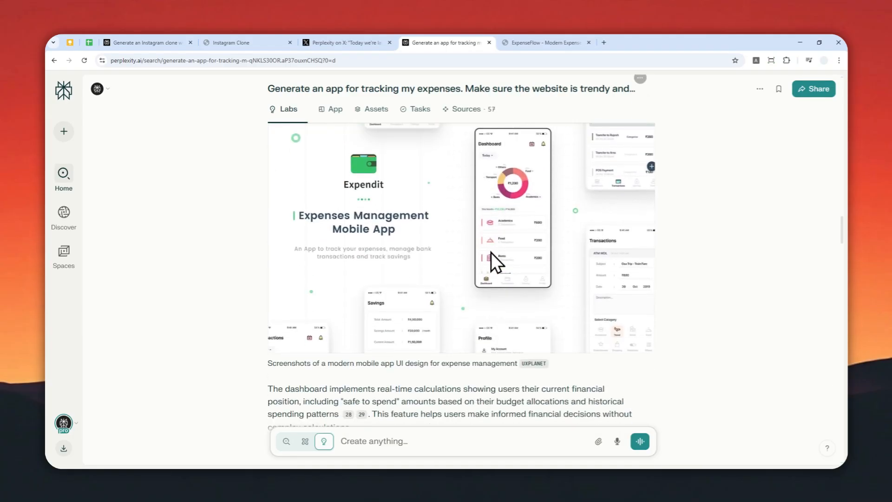
scroll("down", 3)
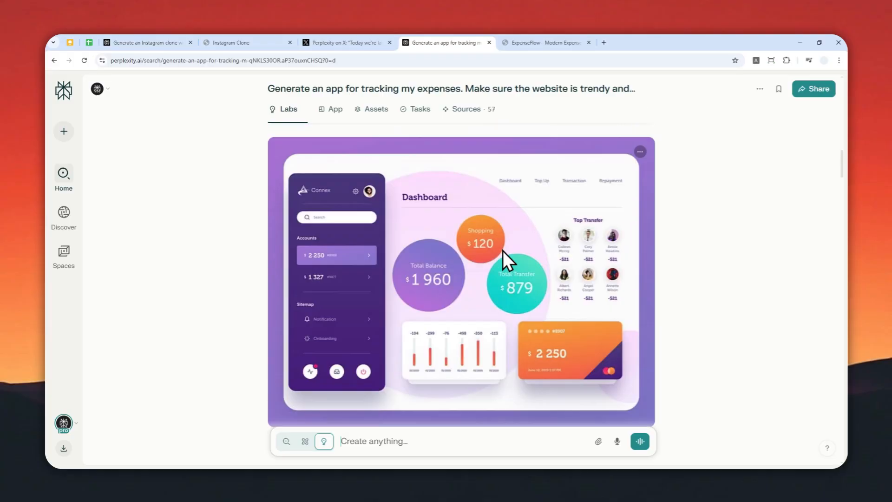
scroll("down", 3)
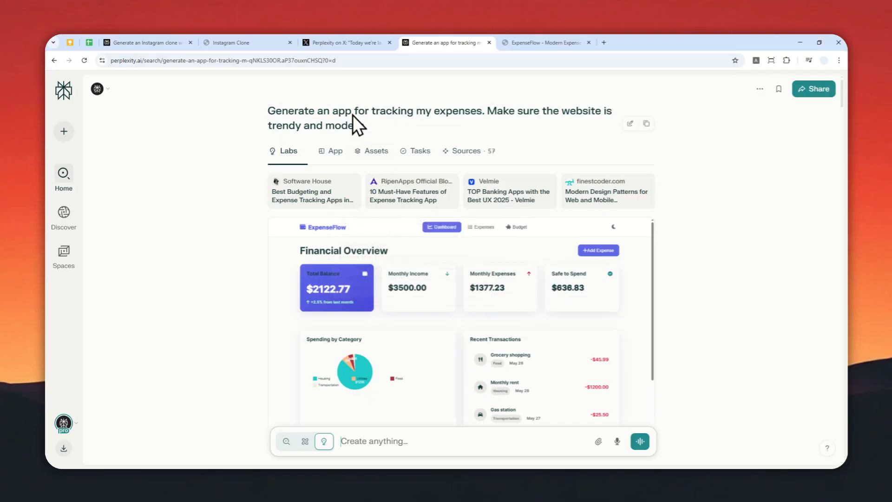
Switch back to the Instagram Clone site showing its stories and feed
left_click(248, 42)
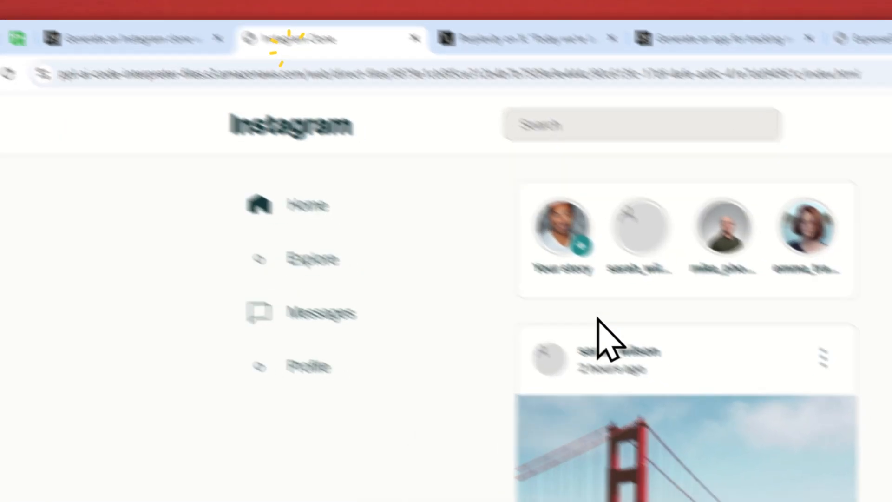